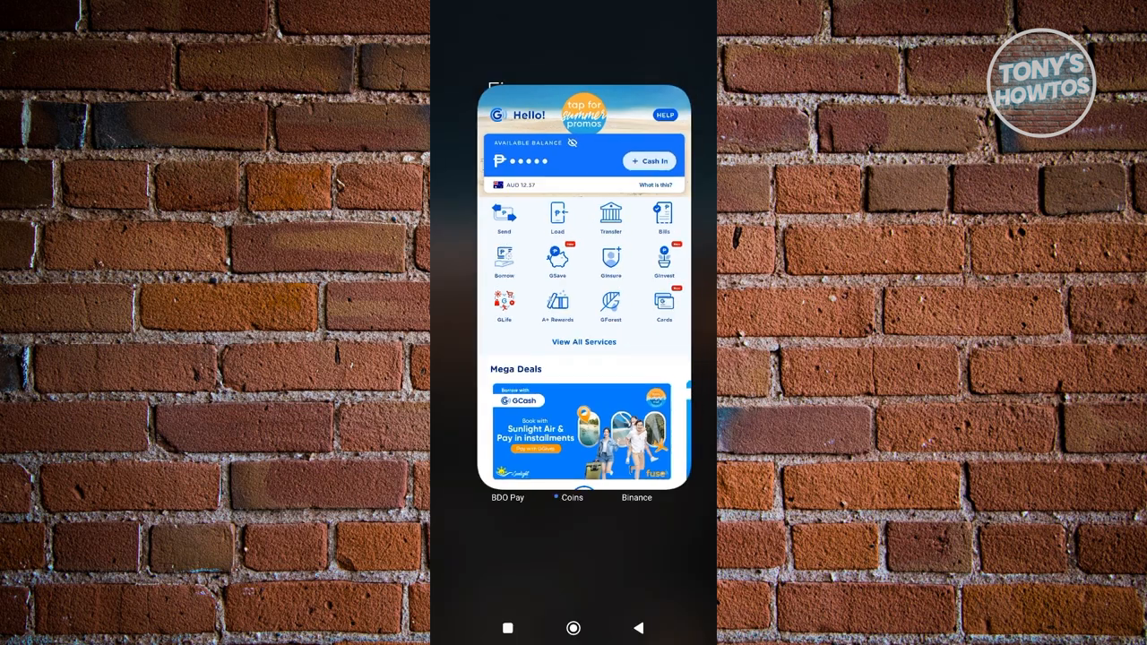
Step: Leave the recent apps overview and show the Finance folder on the home screen
click(574, 628)
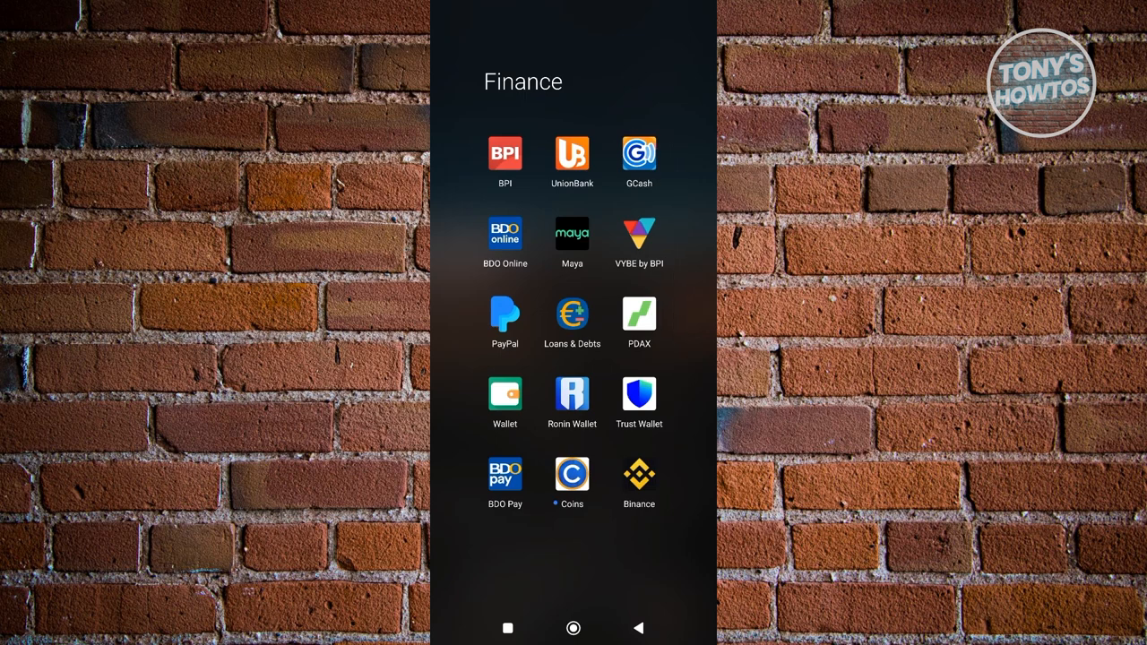
Step: Launch GCash from the Finance folder and go to the Profile page of account options
click(638, 154)
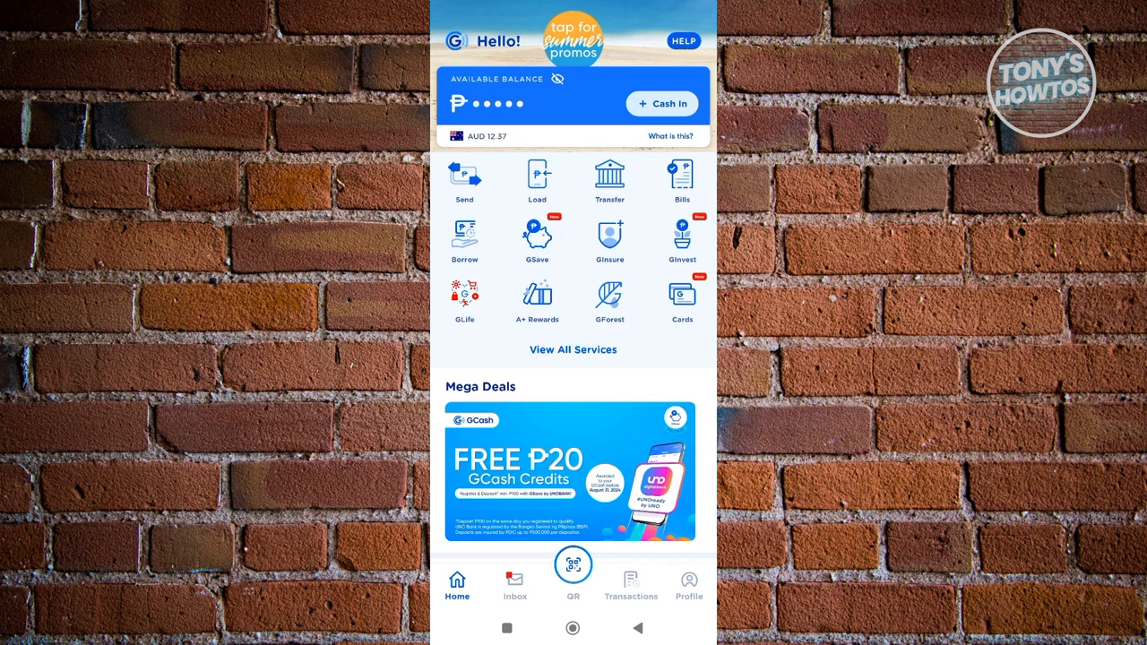
click(689, 581)
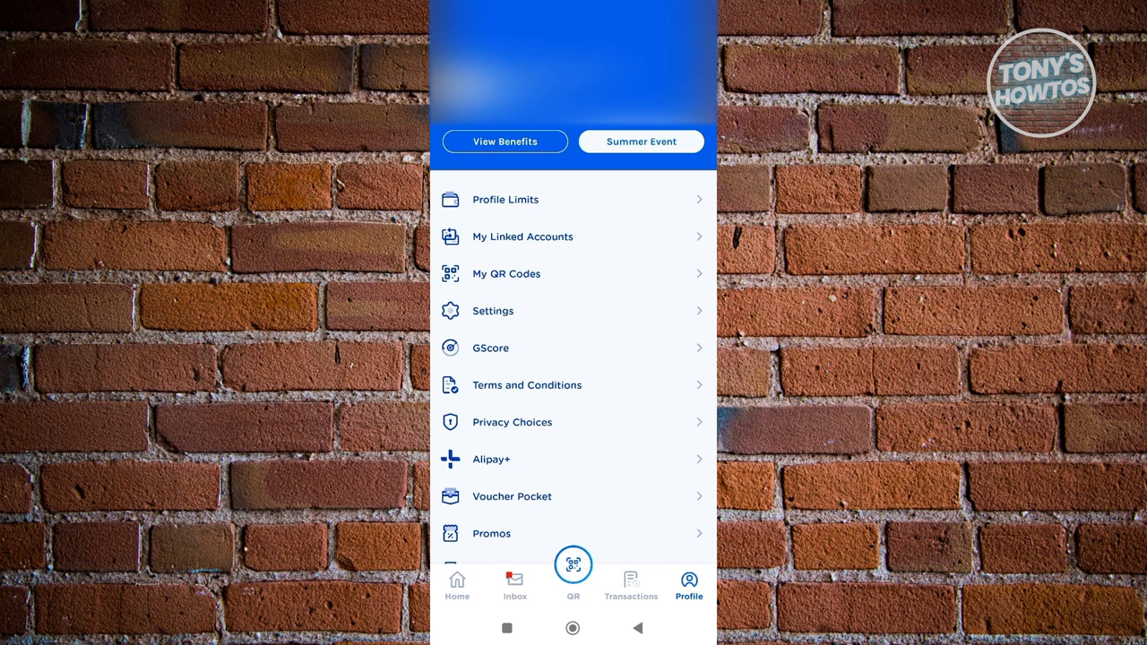
Step: Go to the GCash Card page and scroll down to the 'Link my card' option
click(523, 236)
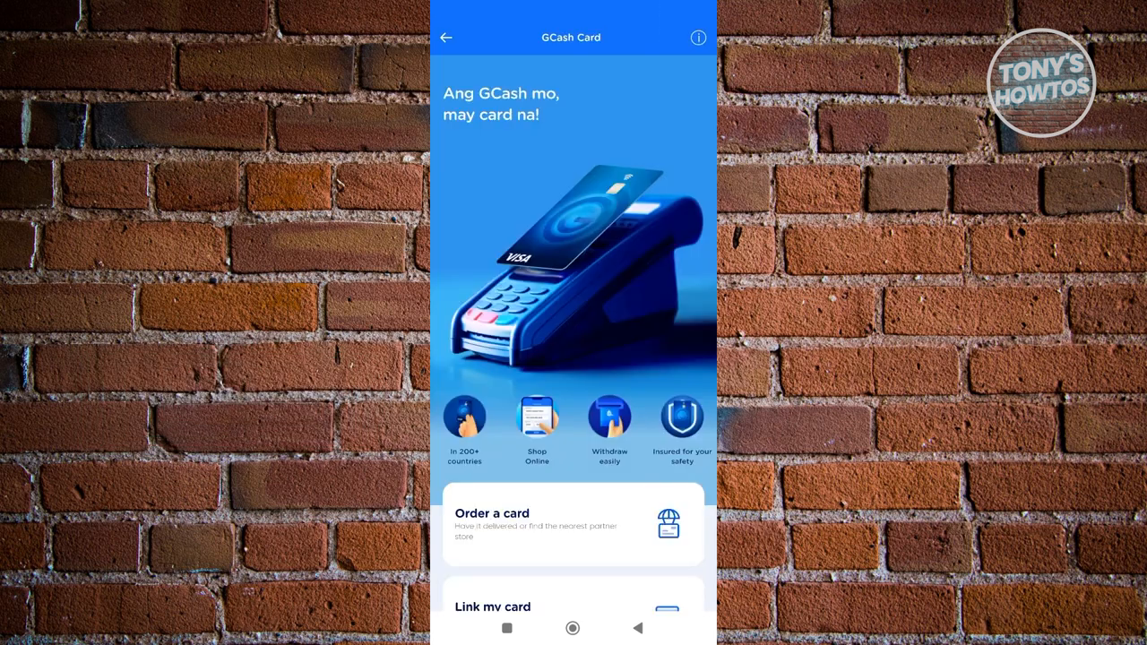
scroll(down, 3)
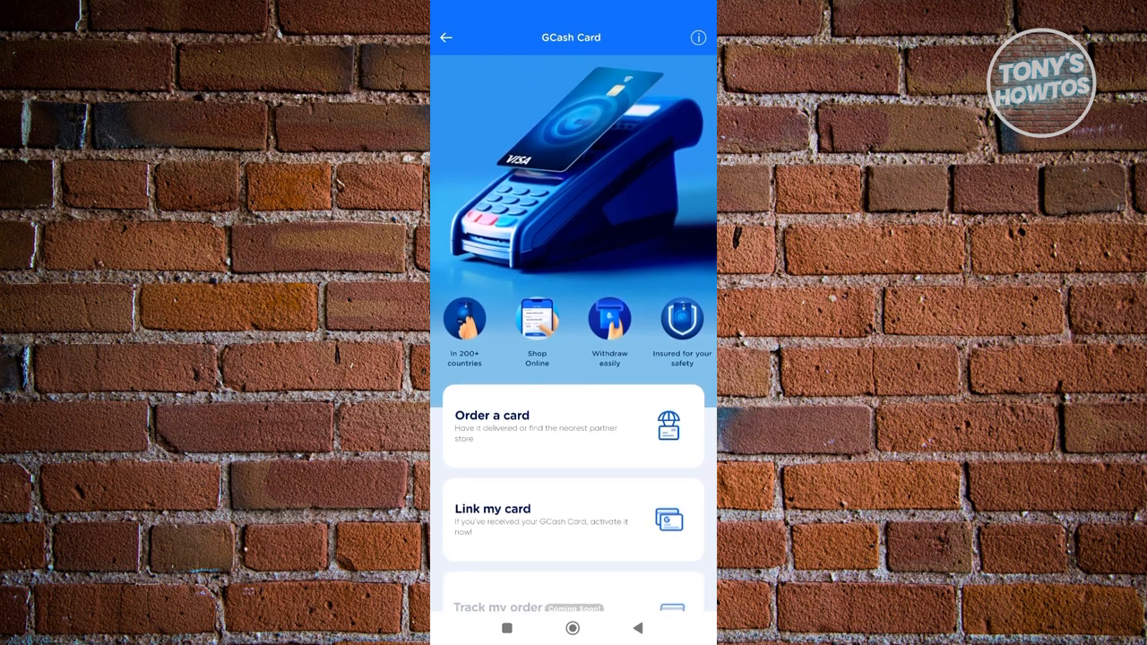
scroll(down, 3)
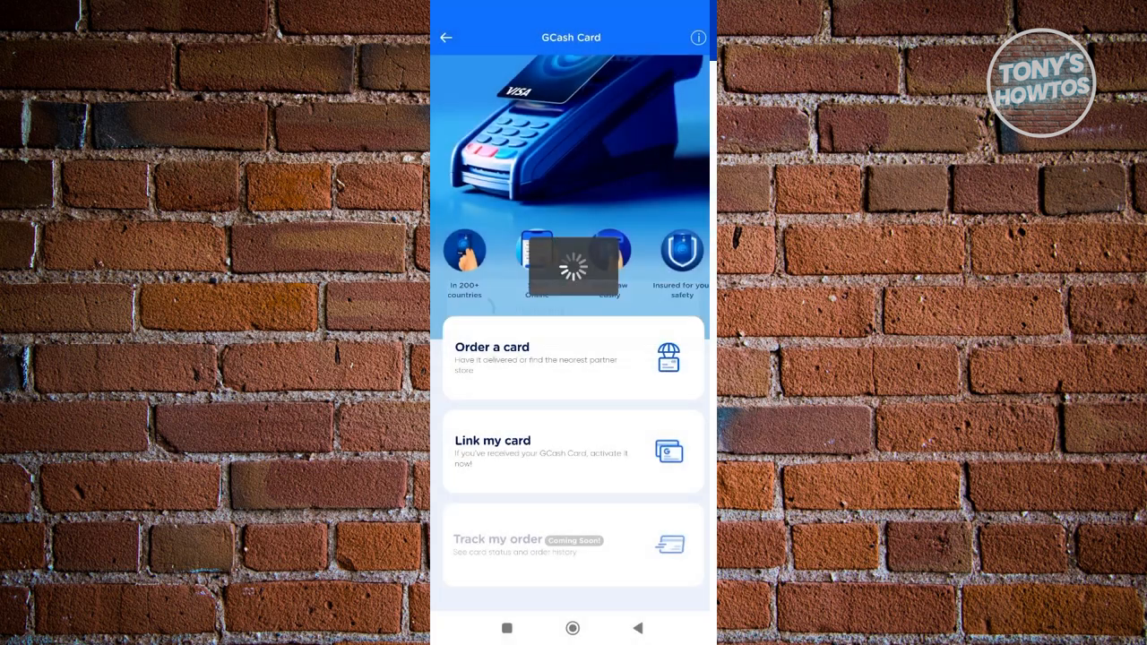